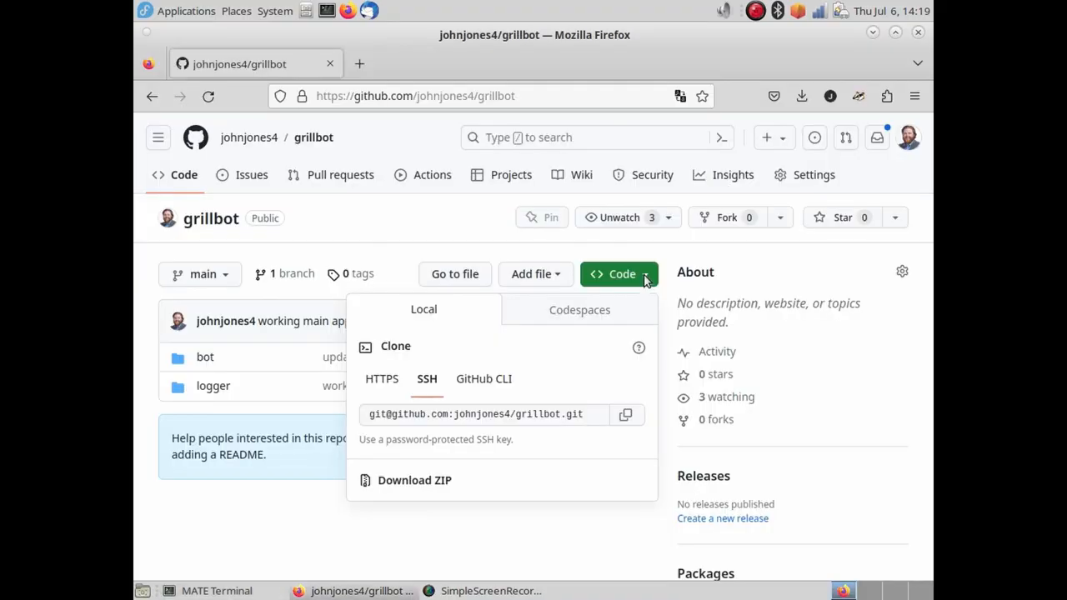
click(621, 273)
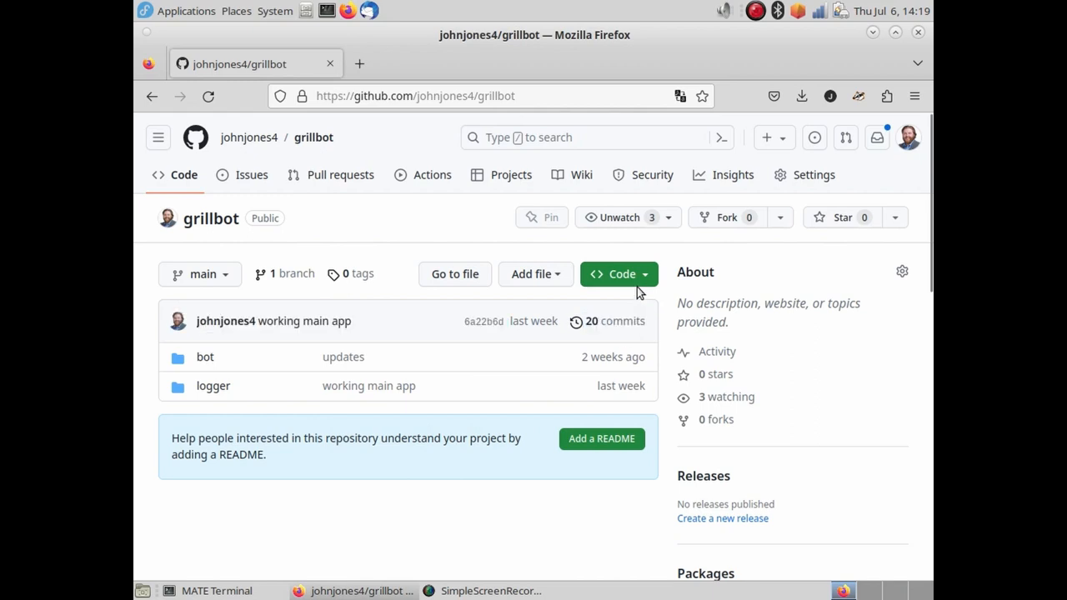
Step: Clone grillbot via SSH, enter grillbot/logger and compile it with go build
click(216, 590)
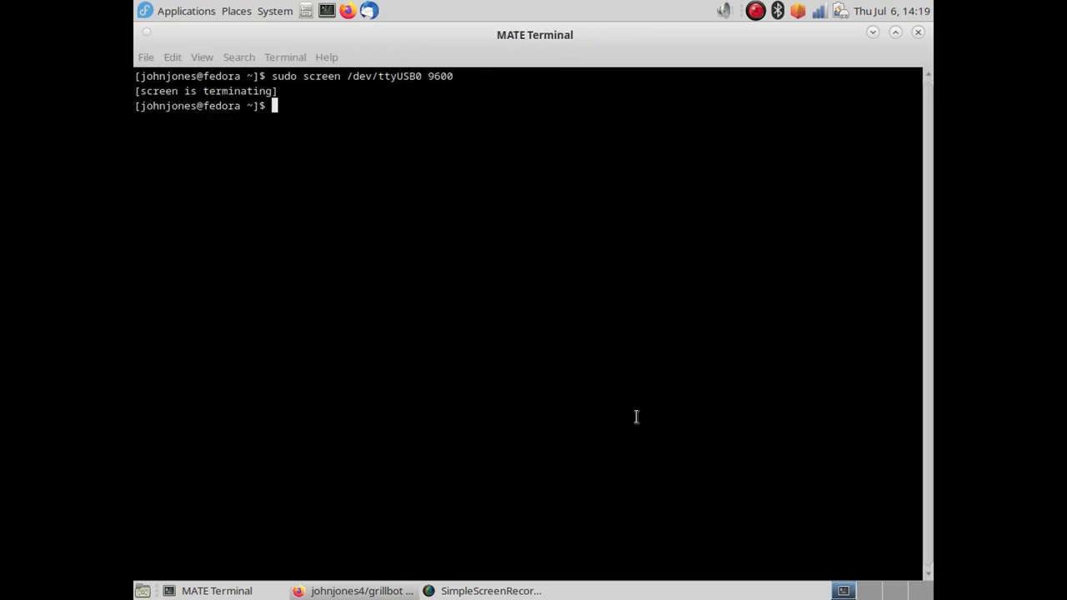
text(git clone git@github.com:johnjones4/grillbot.git)
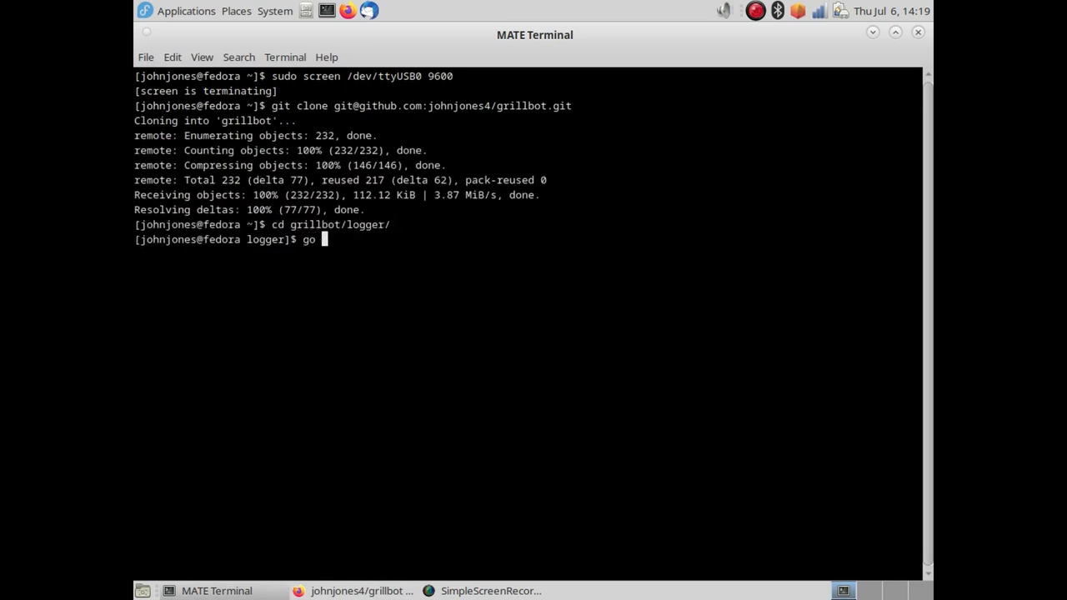
text(build .)
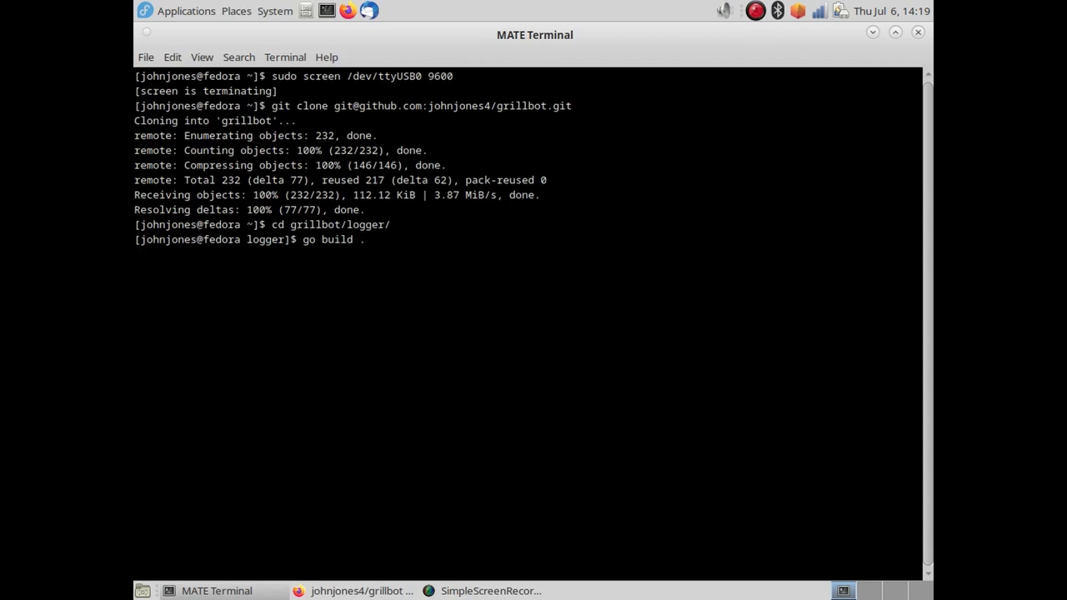
key(Return)
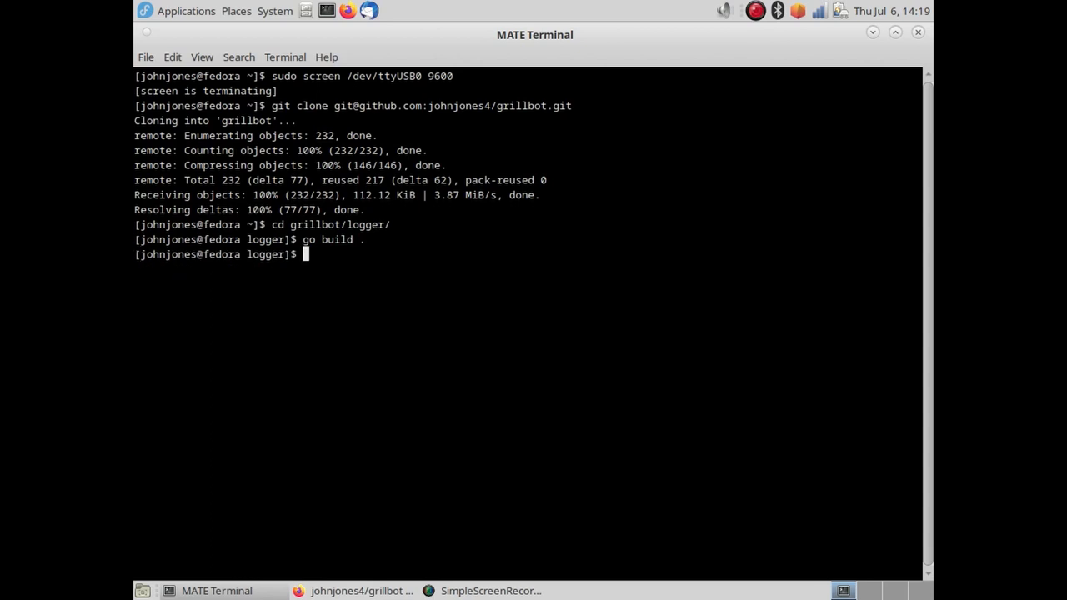
Step: Run sudo ./main on /dev/ttyUSB0 with --debug and host :8080
text(sudo)
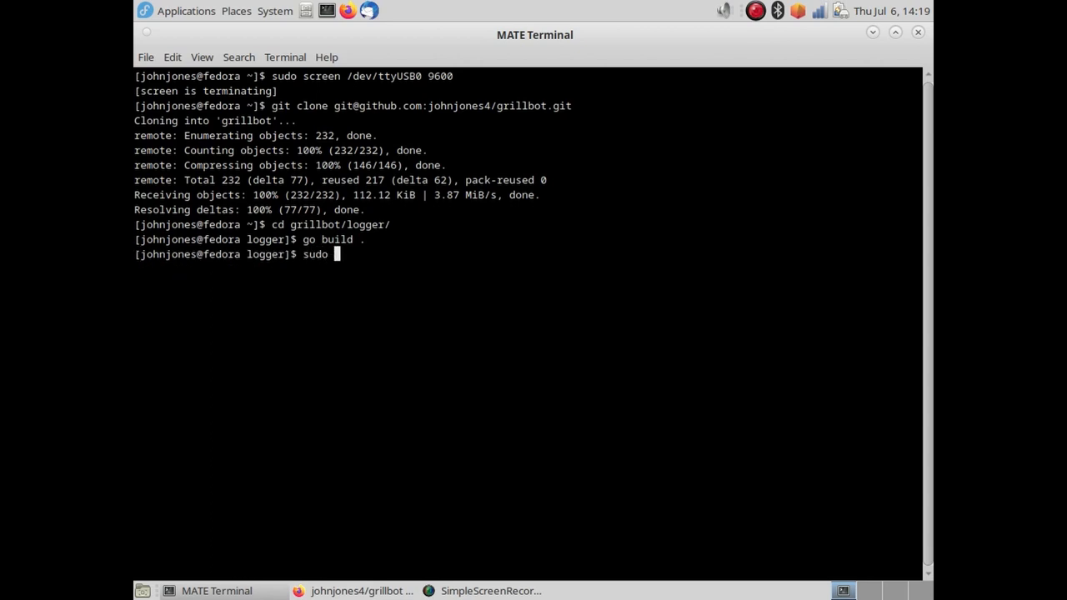
text(./main --s)
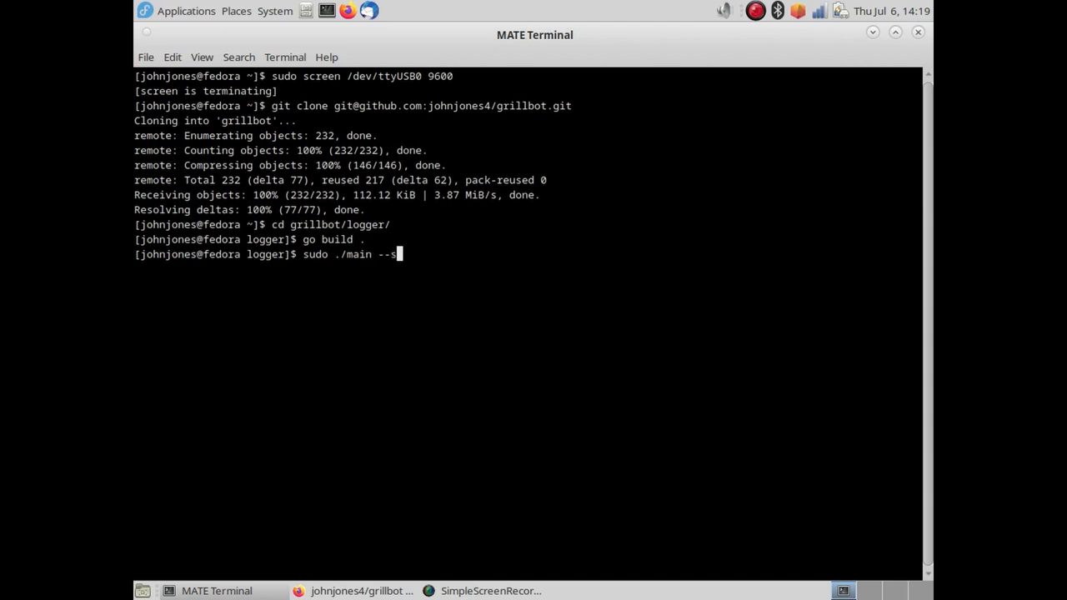
text(erial /d)
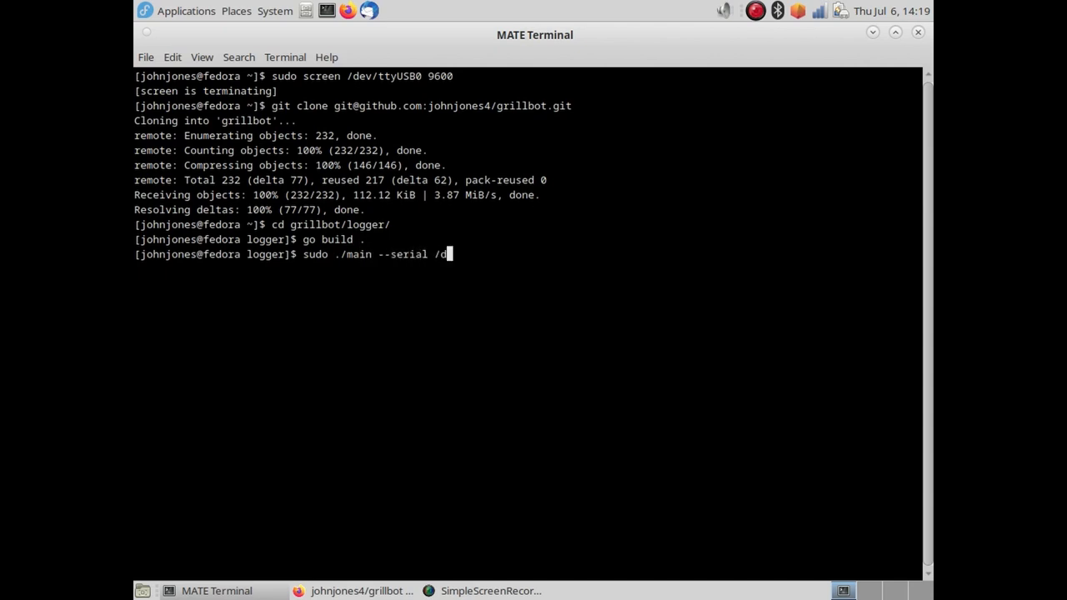
text(ev/ttyUSB0 --)
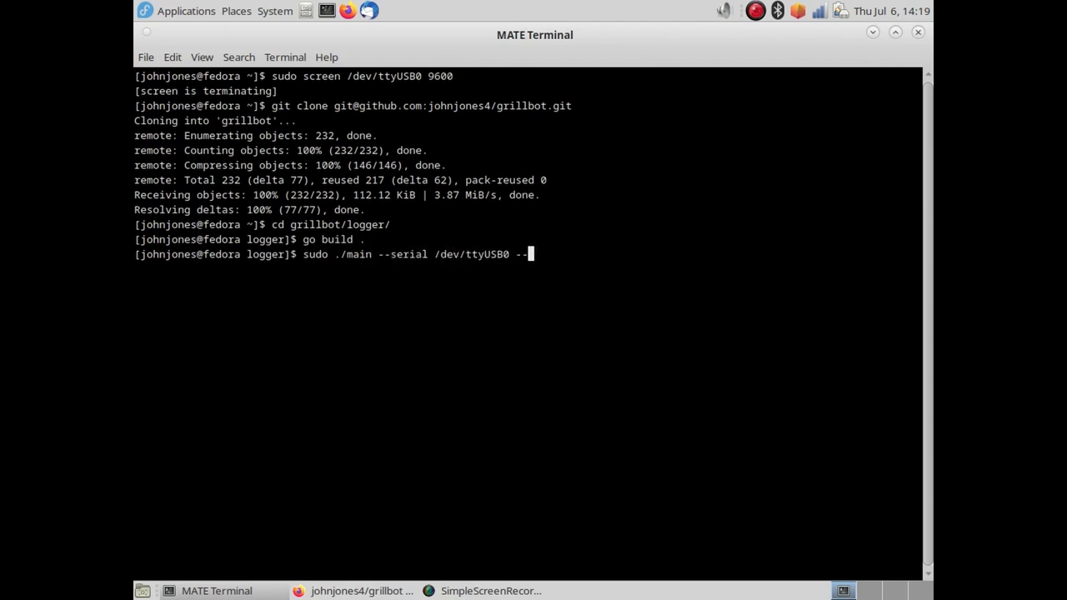
text(debug --hose)
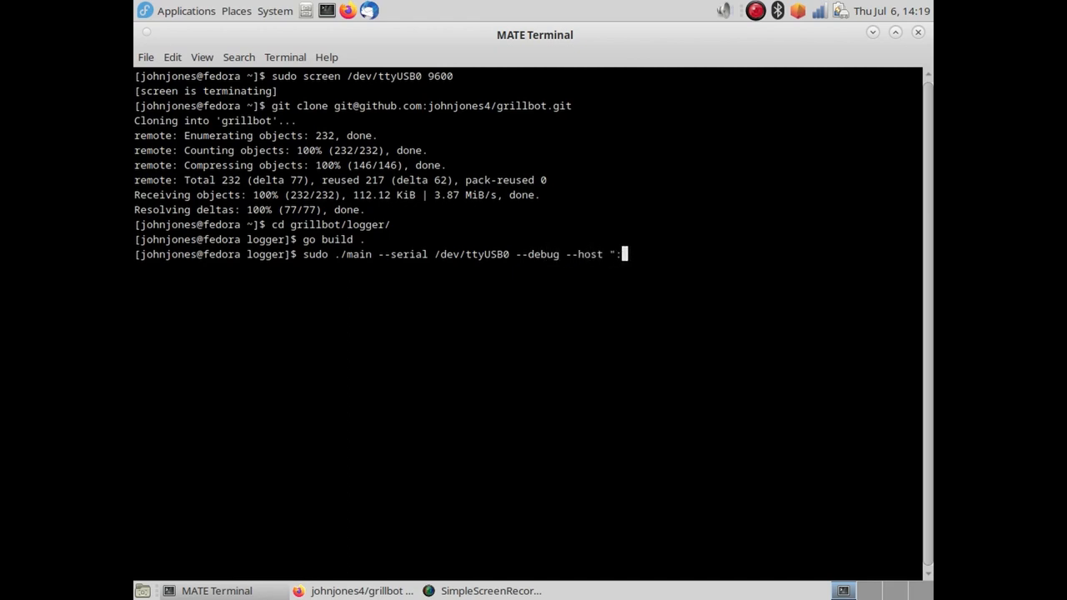
text(8080")
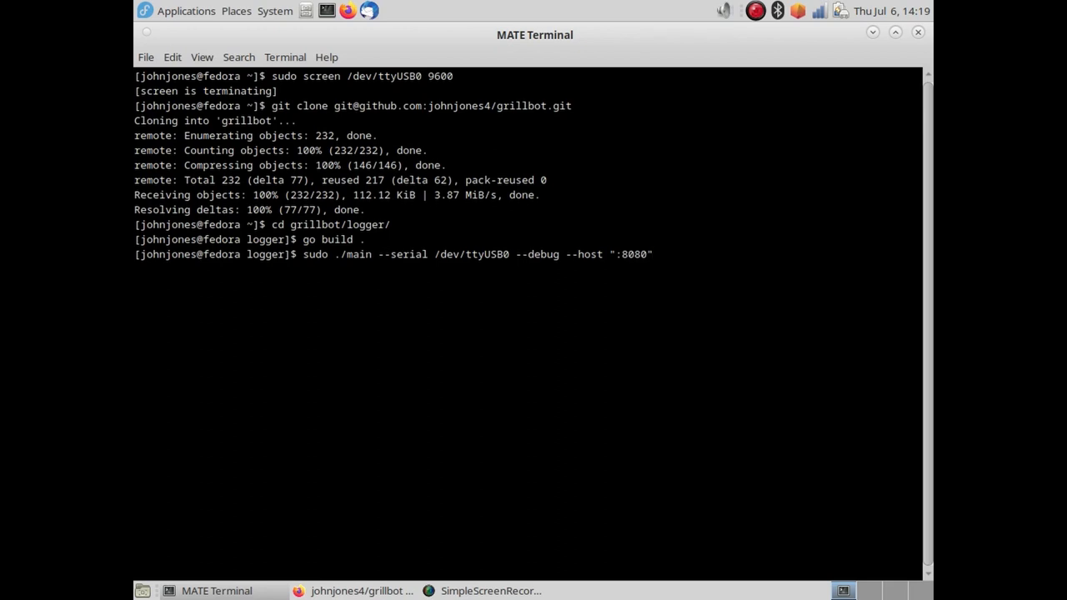
key(Return)
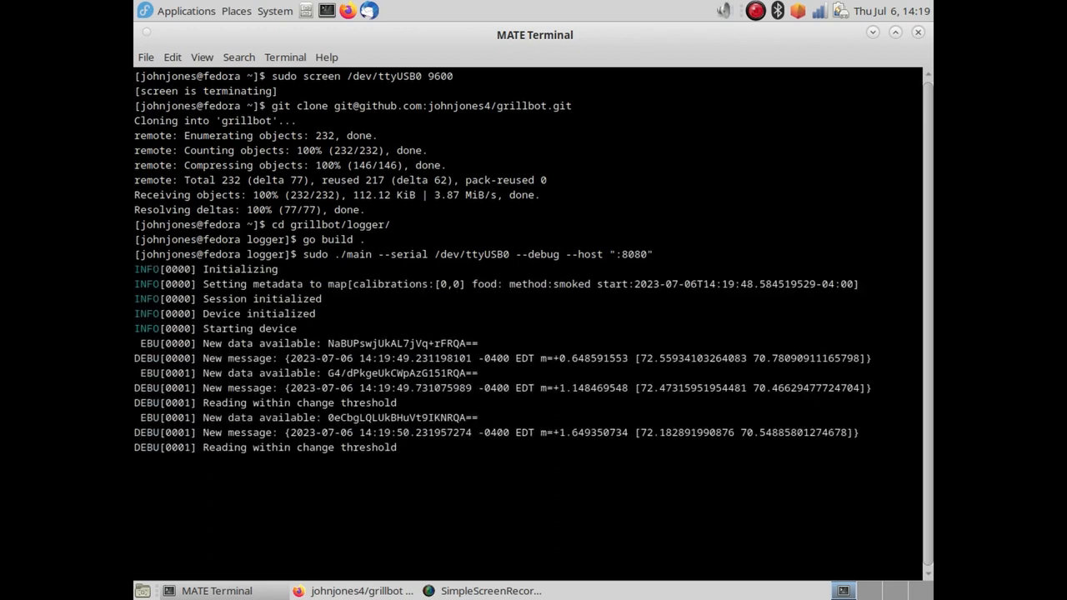